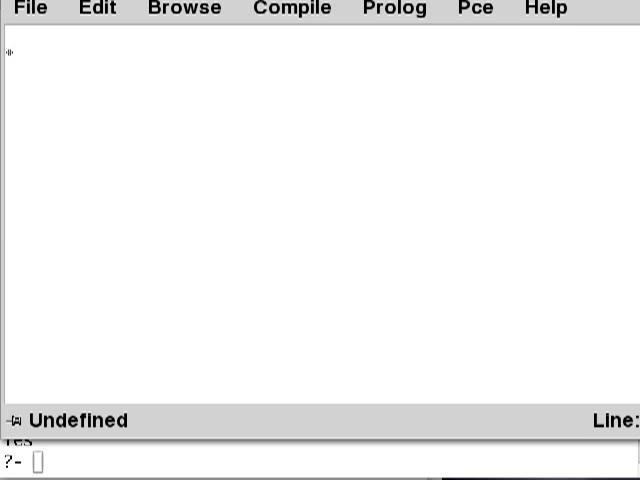
mouse_move(90, 82)
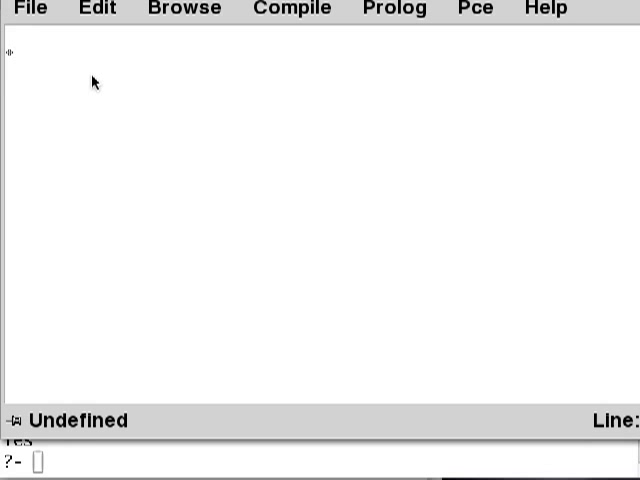
- Write the facts block(b1). through block(b8). in the alex.pl buffer
text(boo)
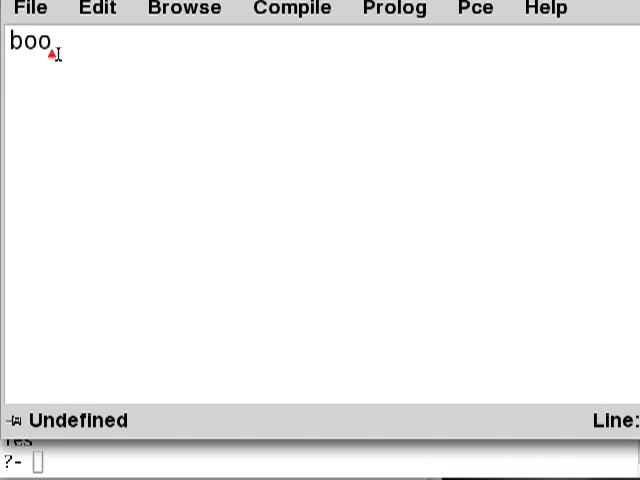
text(lock()
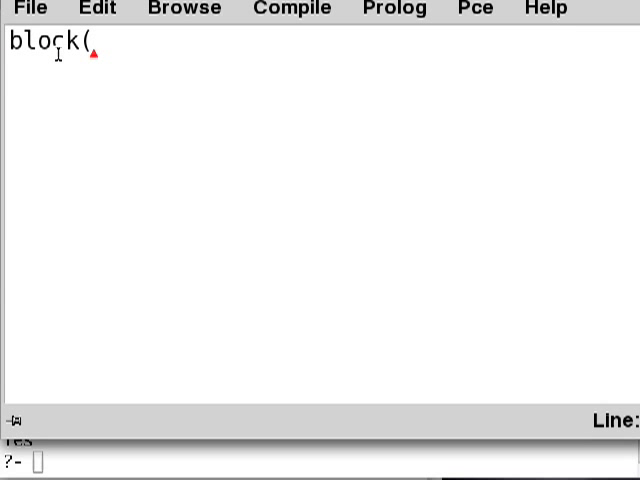
text(b)
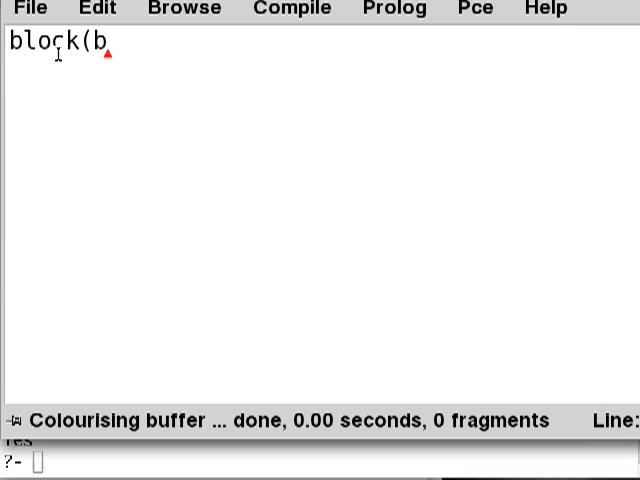
text(1).)
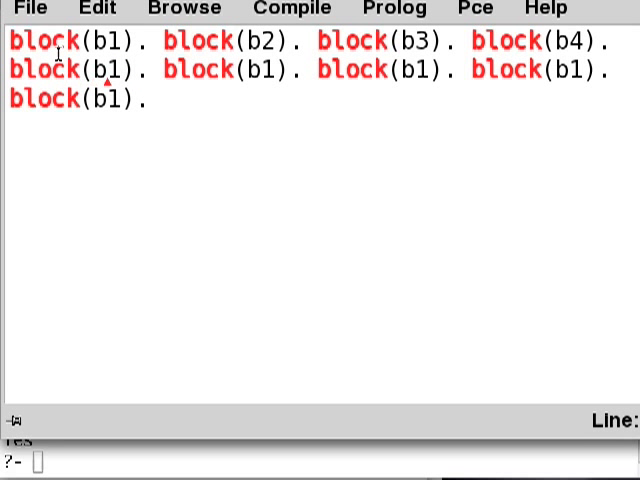
text(5)
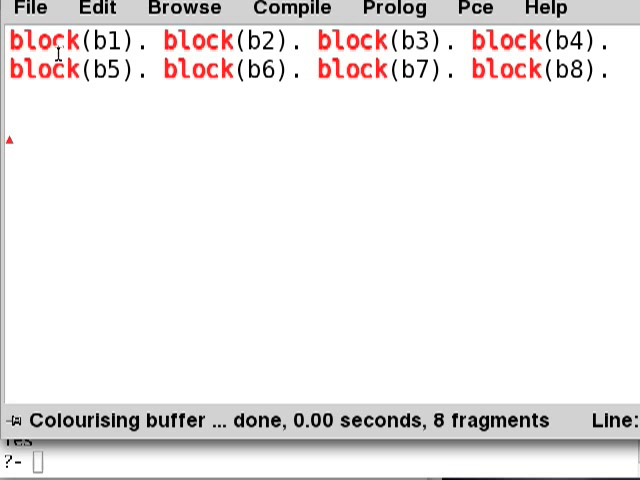
- Add the facts green(b1). and green(b2). below the block facts
text(g)
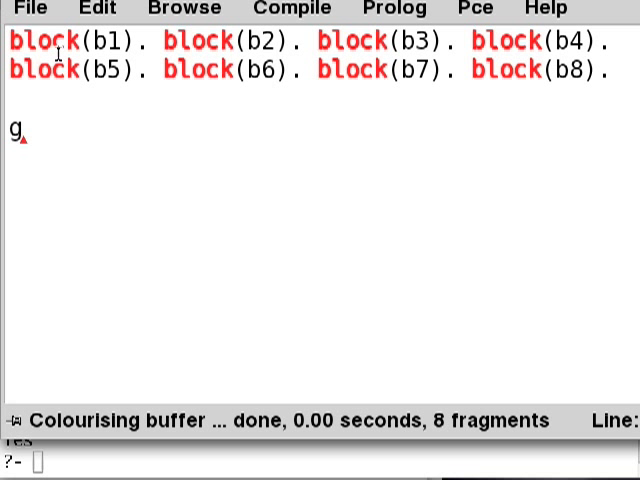
text(reen(b1).)
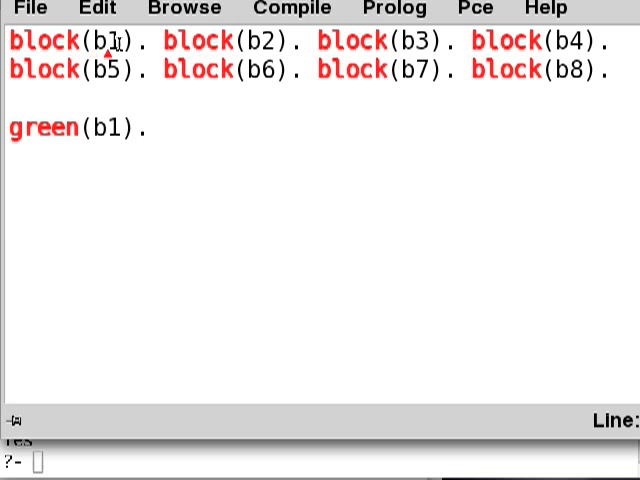
mouse_move(92, 130)
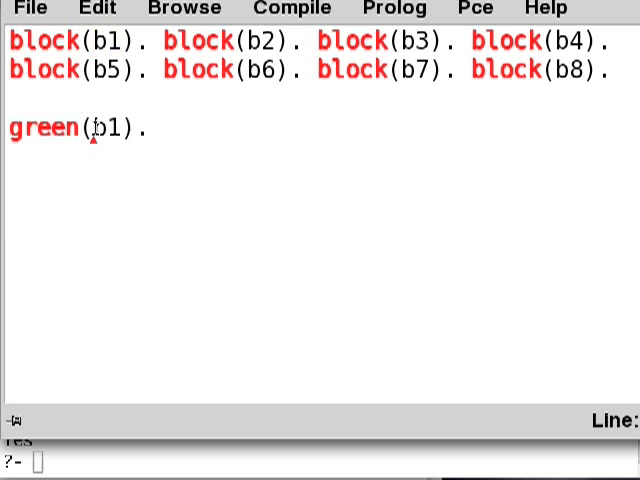
mouse_move(210, 138)
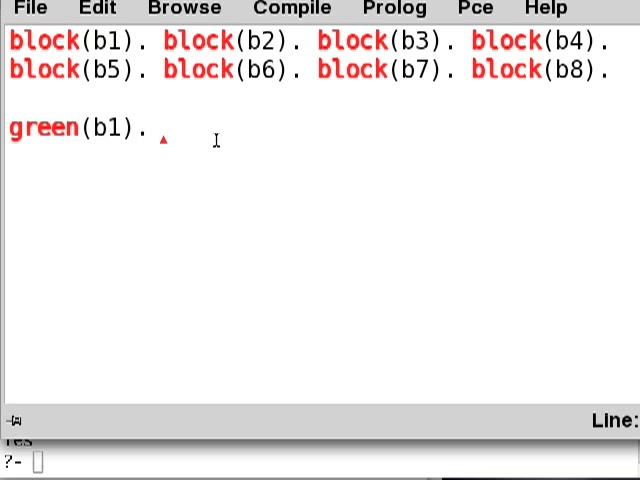
text(green()
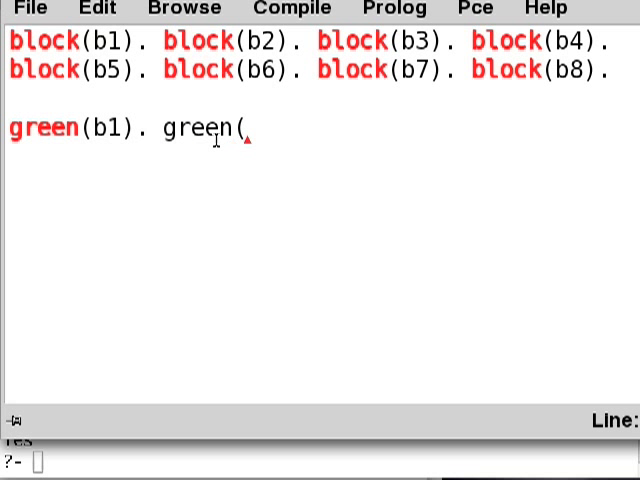
text(b2).)
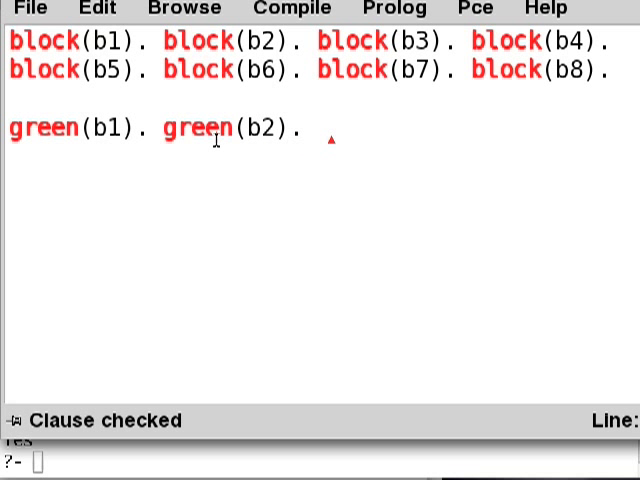
- Add blue(b3). through blue(b8). and save the file
text(b)
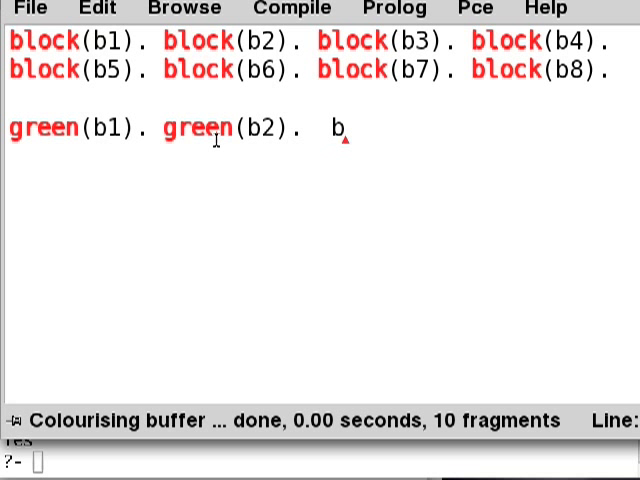
text(lue(b3)
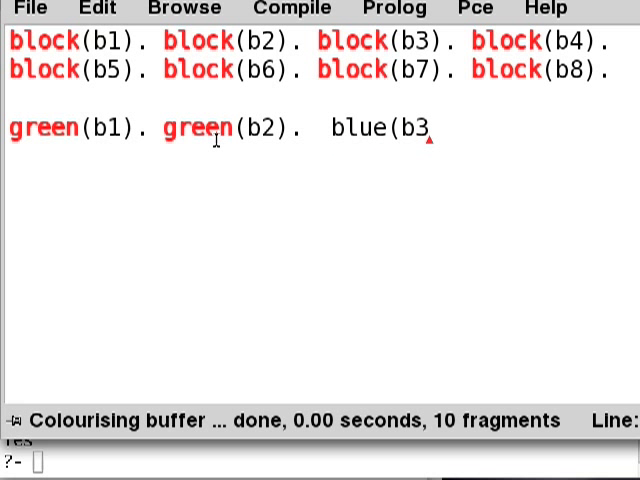
text().  blue(b3).)
text(blue(b4).  blue(b5).  blue(b6).  blue(b7).)
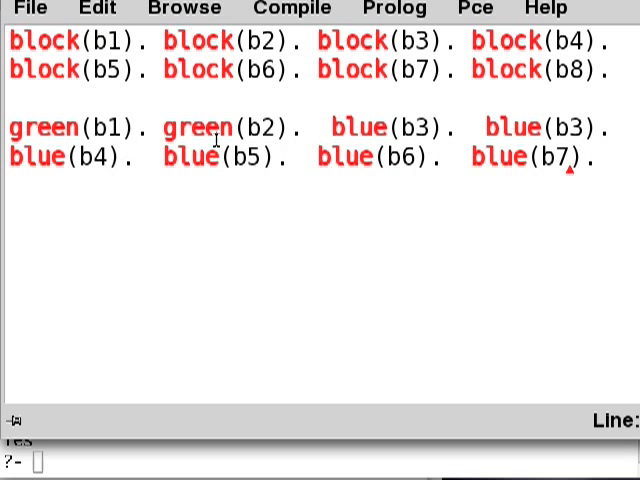
key(ctrl+s)
text(  blue(b8)
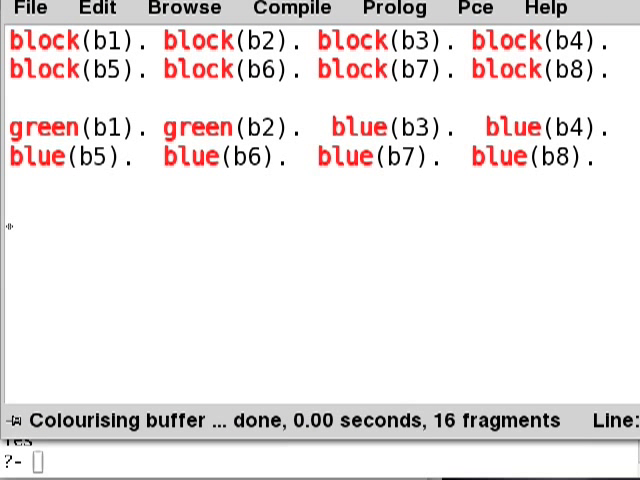
mouse_move(18, 240)
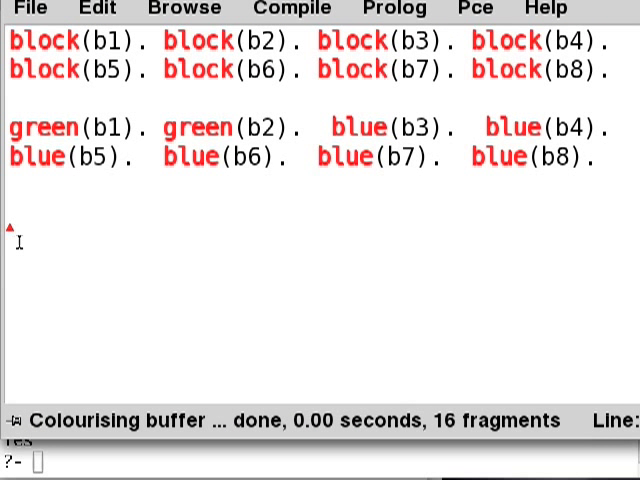
- Add the facts car(c1). through car(c7). below the colour facts
text(car()
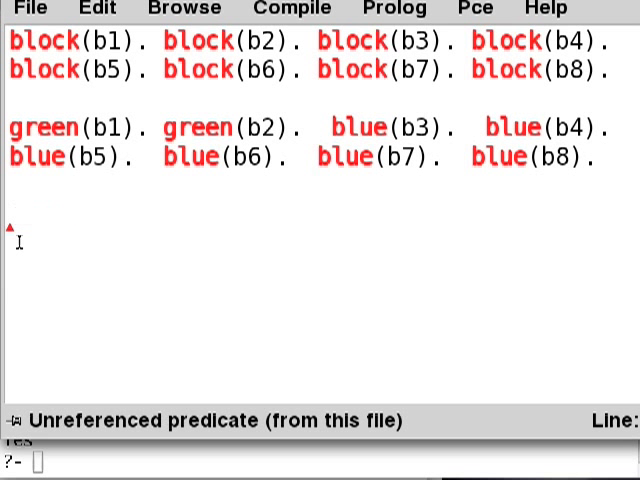
text(car(c1). car(c1). car(c1). car(c1).)
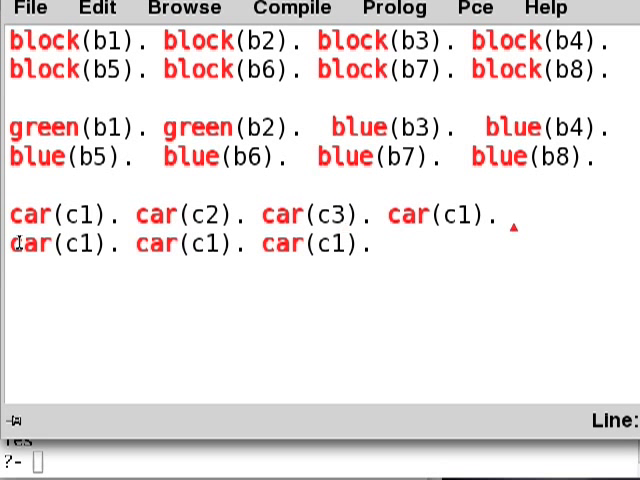
text(4)
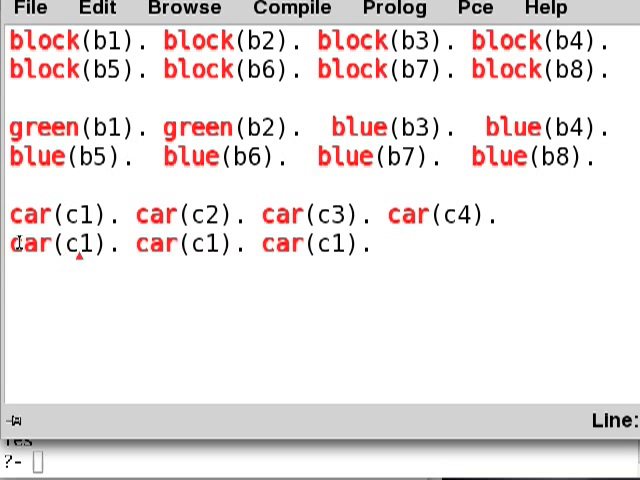
text(5)
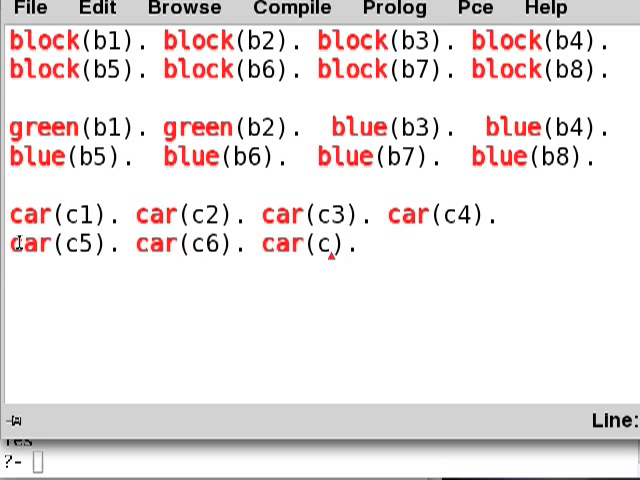
text(7)
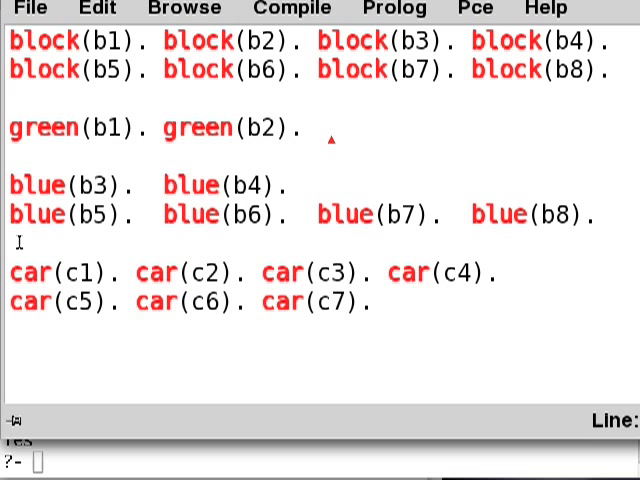
- Add green facts for cars c1–c3 and blue(c4). through blue(c7)
text(green(c1,)
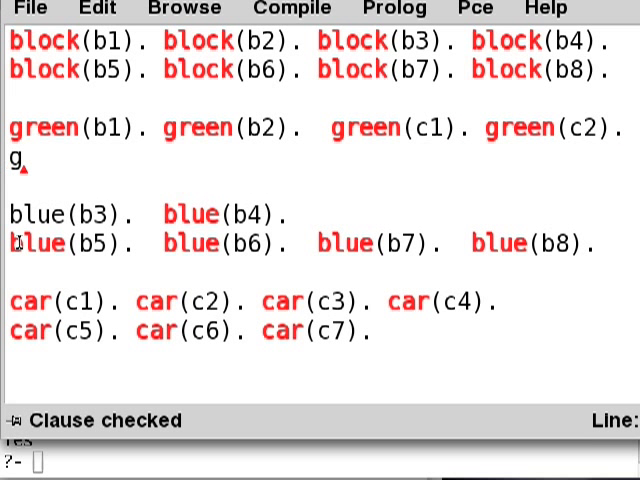
text(reen(c3).)
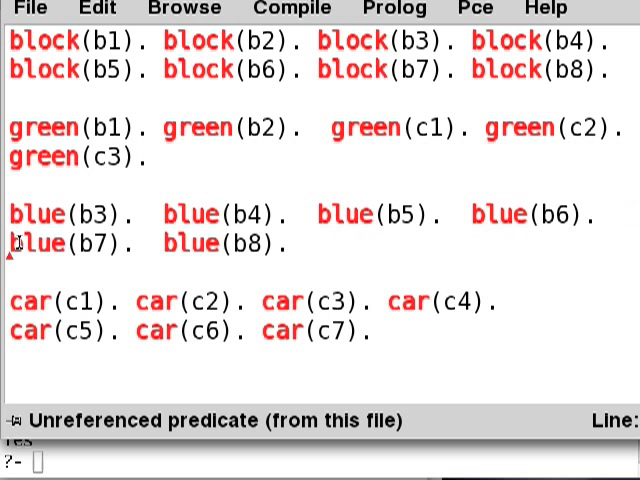
text(blue()
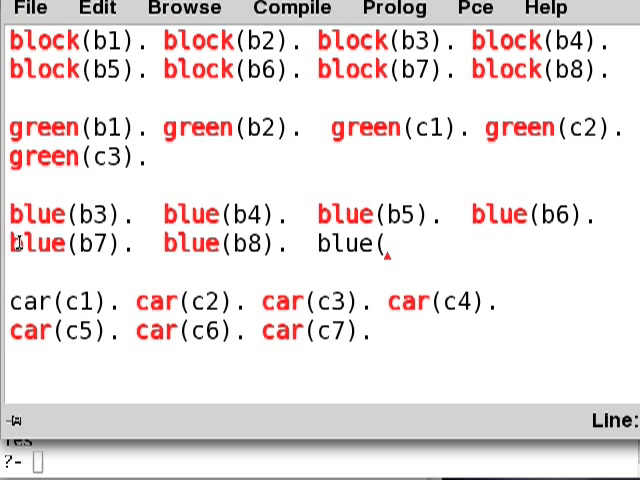
text(c4). blue(c5).)
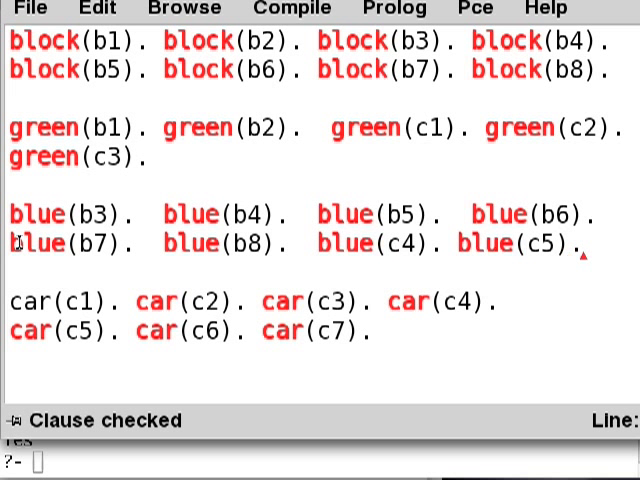
text(blue(c6)
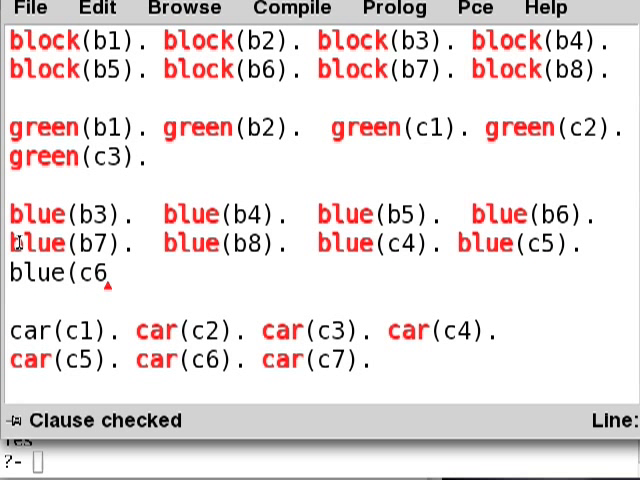
text(). blu)
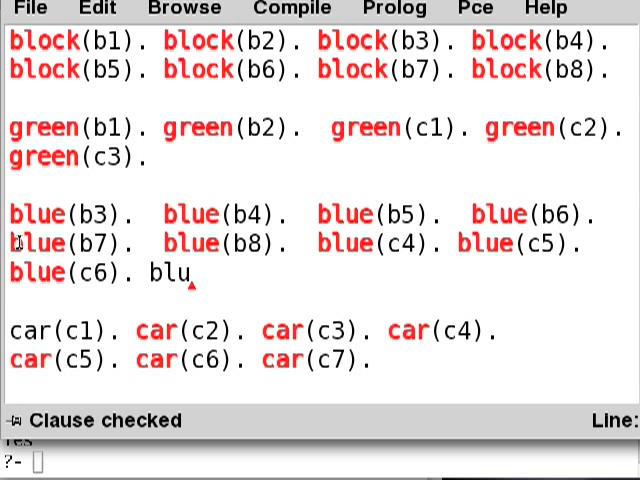
text(e(c7).)
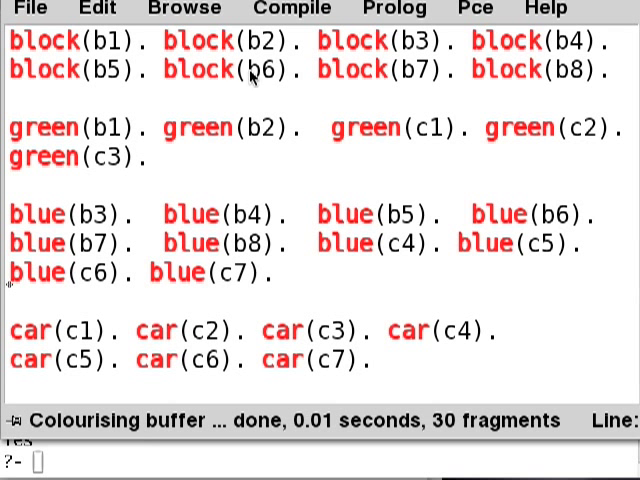
- Compile the alex.pl buffer to reload the edited facts into Prolog
click(291, 9)
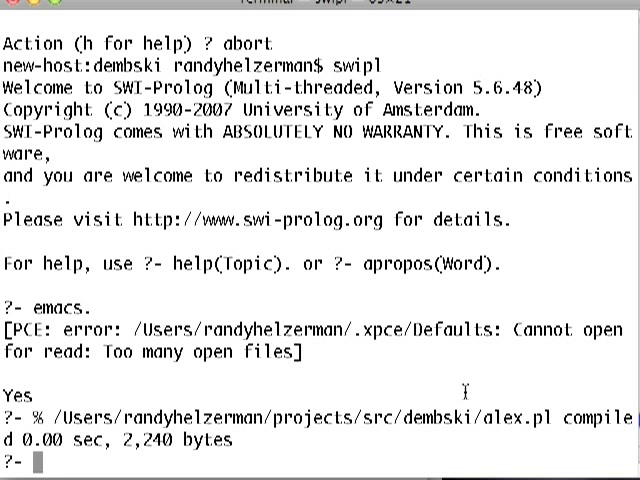
- Query green(X), block(X) at the prompt, getting X = b1 and X = b2
text(green()
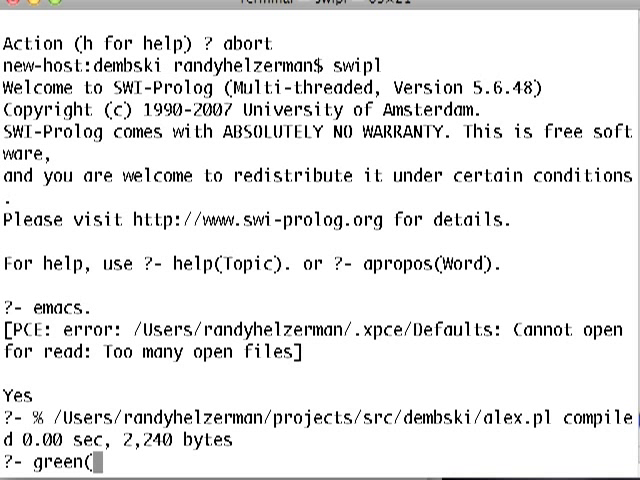
text(X)
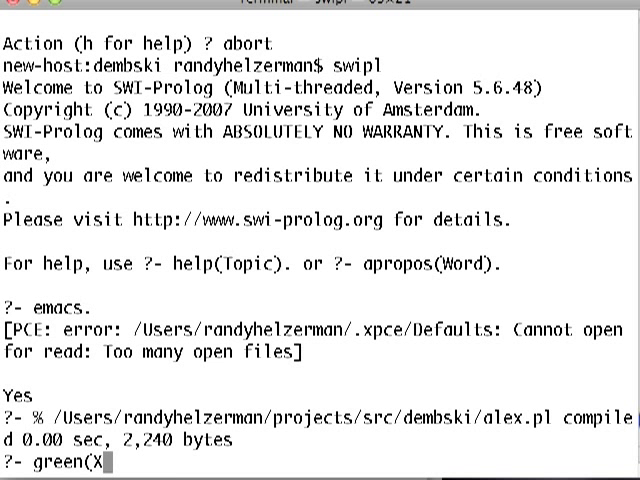
text(), block(X)
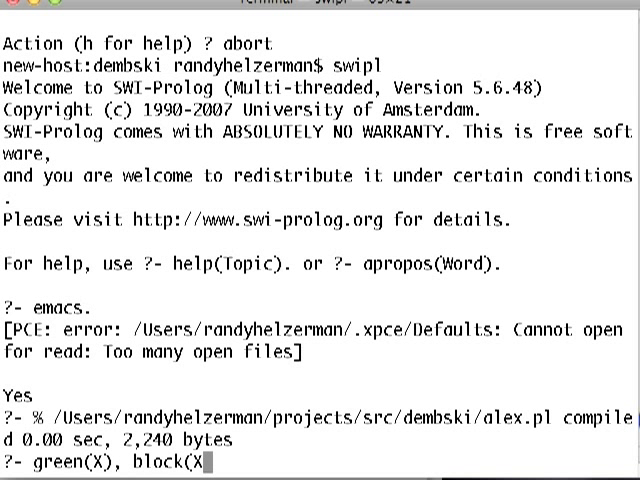
key(Return)
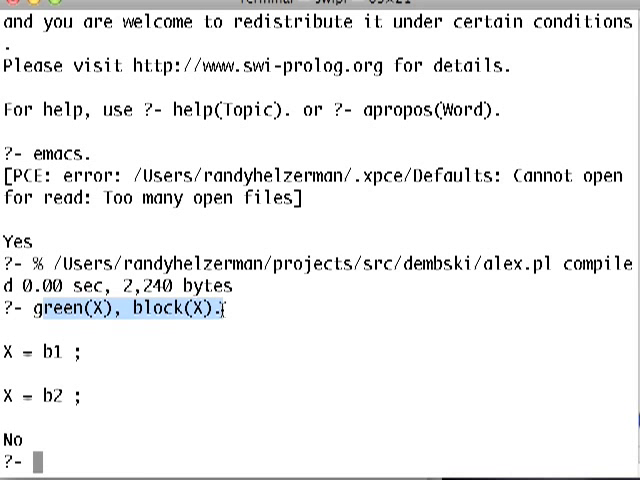
click(45, 355)
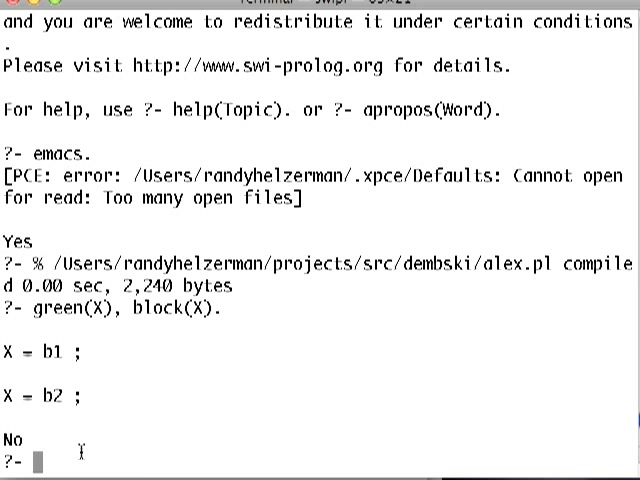
text(findal)
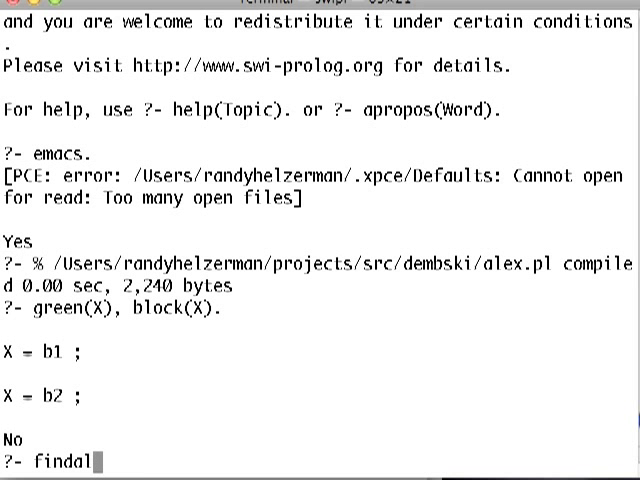
- Run findall(X, (green(X), block(X)), Xs)., which returns Xs = [b1, b2]
text(l(X)
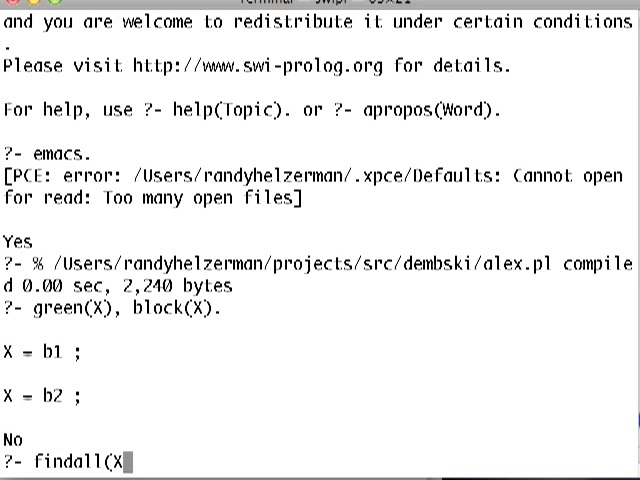
text(, ()
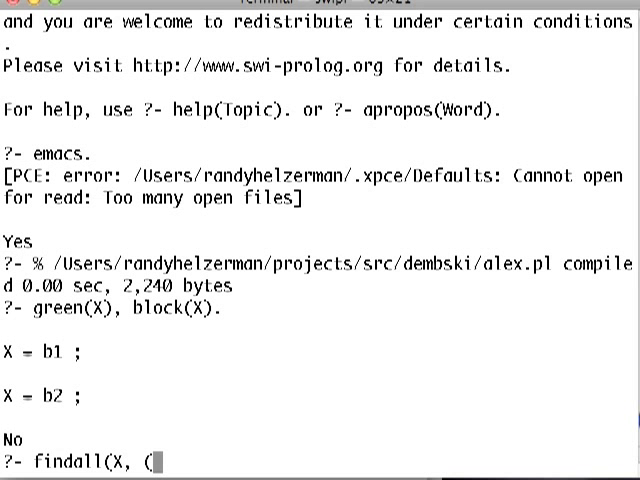
text(green()
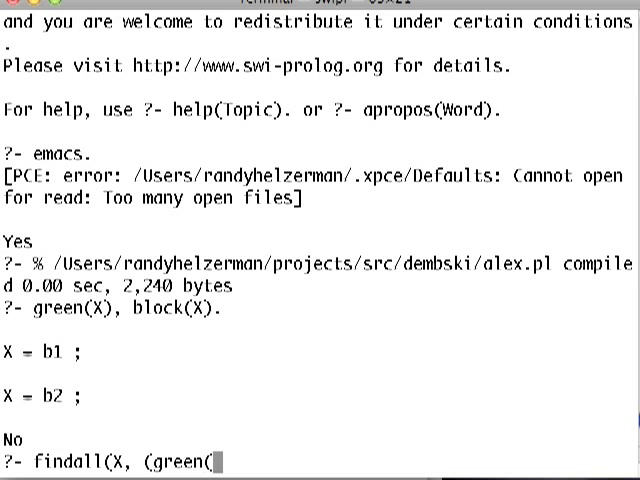
text(X), block()
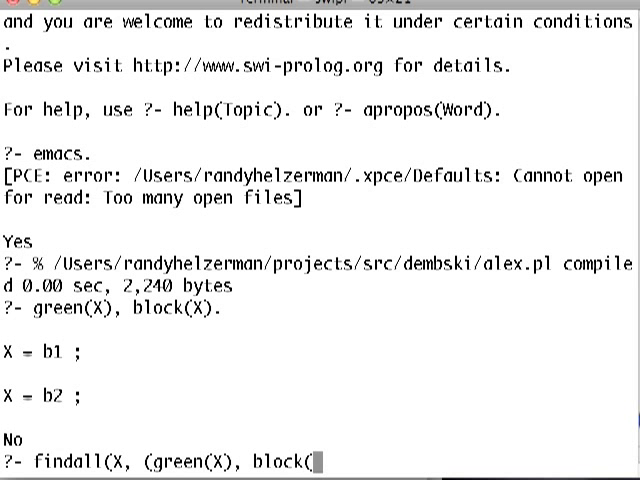
text(X))
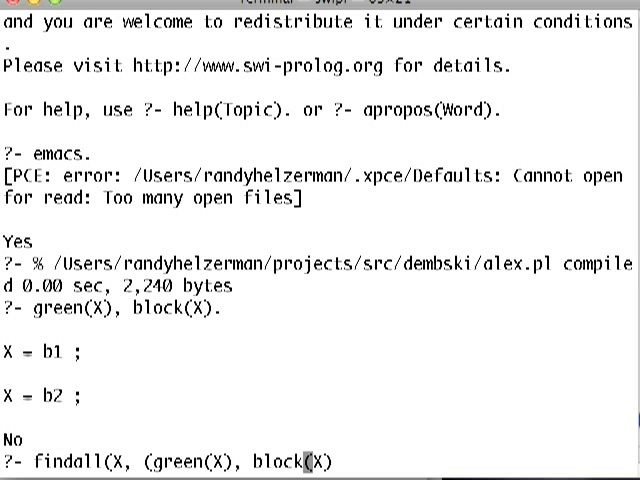
text(),)
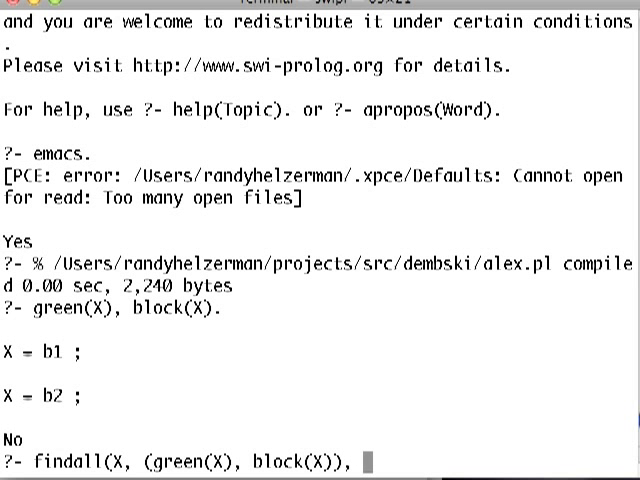
text(Xs))
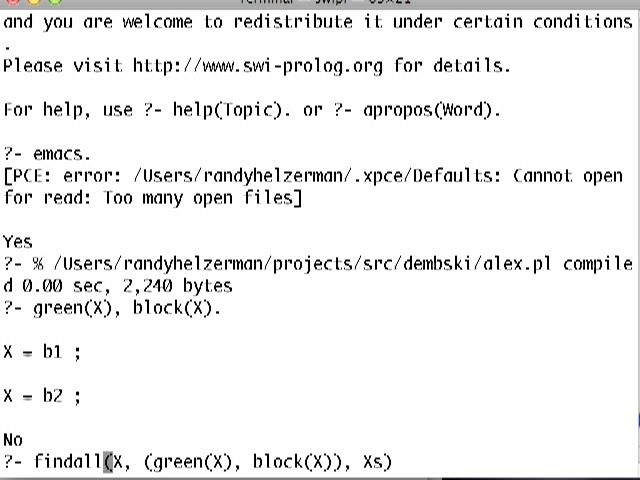
text(.)
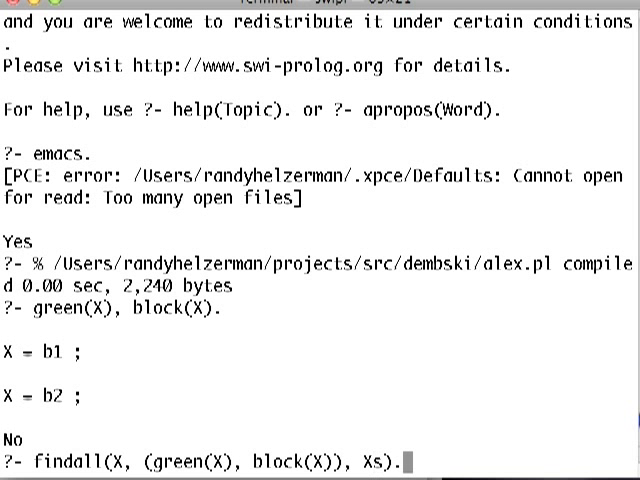
key(Return)
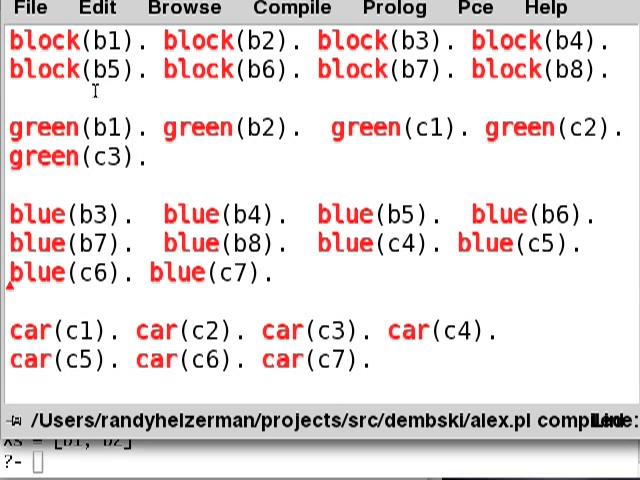
mouse_move(122, 128)
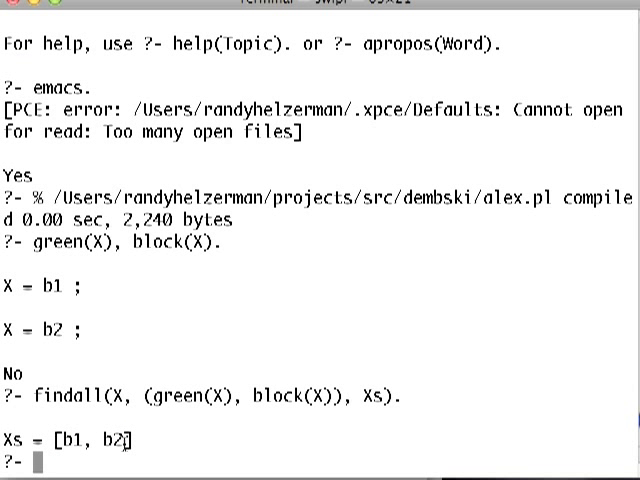
mouse_move(308, 263)
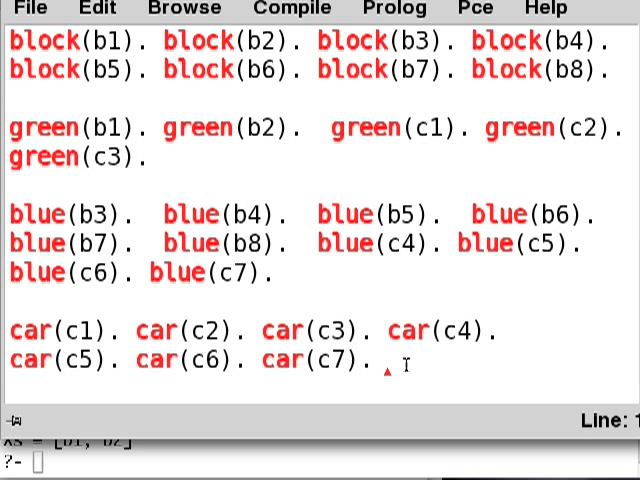
mouse_move(550, 300)
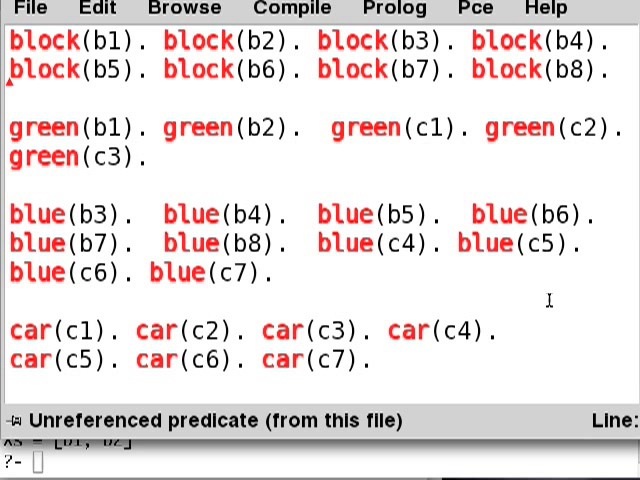
- Place the cursor after the last car fact in the PceEmacs buffer
click(378, 360)
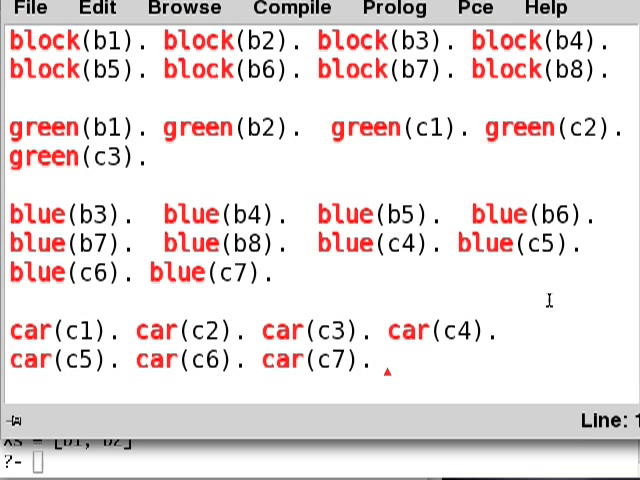
- Enter count([_], 1). and count([_,_], 2). below the car facts
scroll(up, 3)
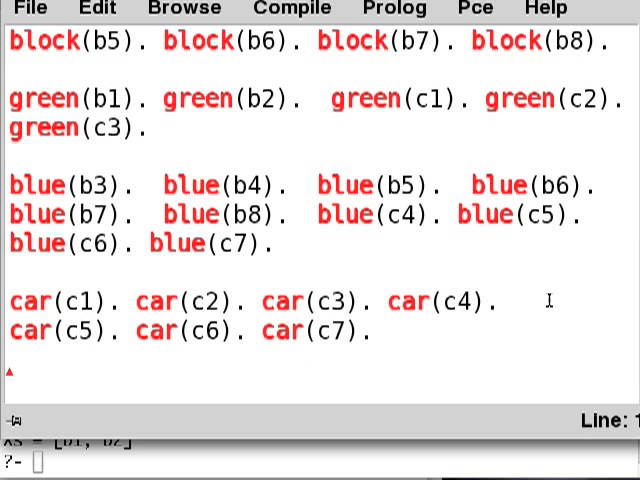
text(cou)
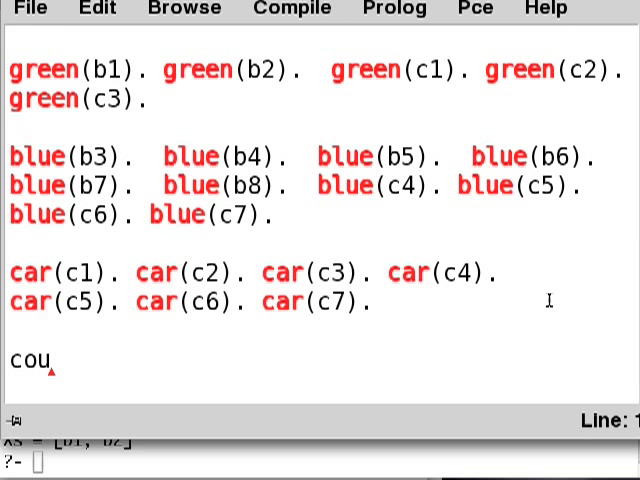
key(BackSpace)
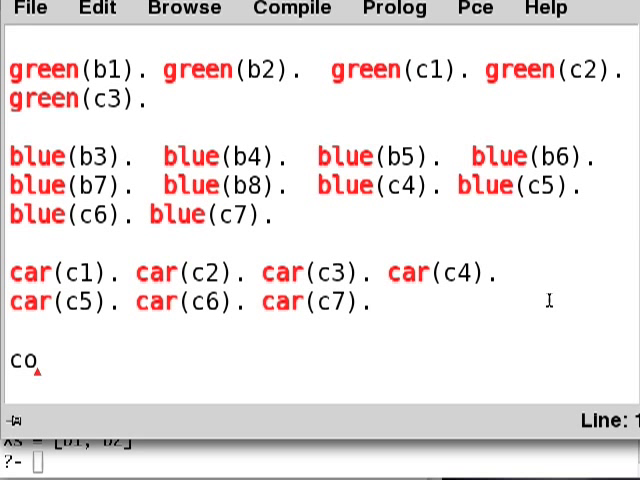
text(unt()
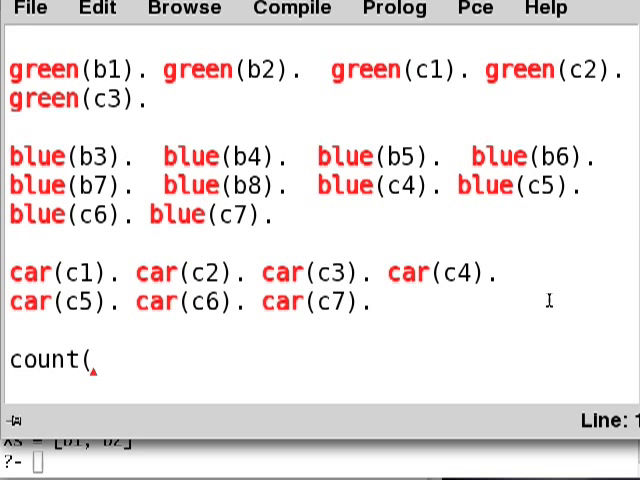
text([)
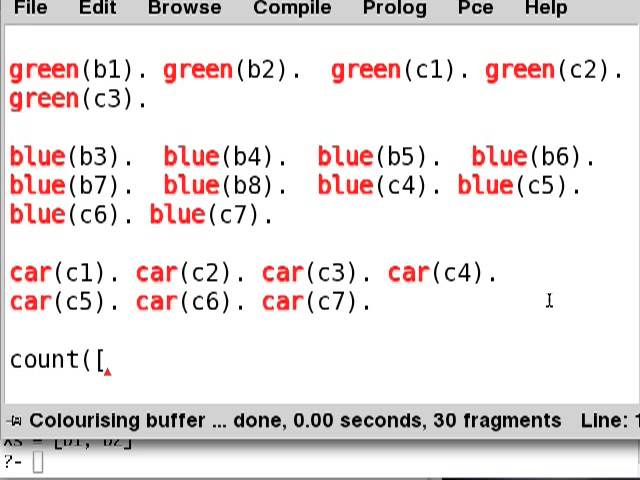
text(],)
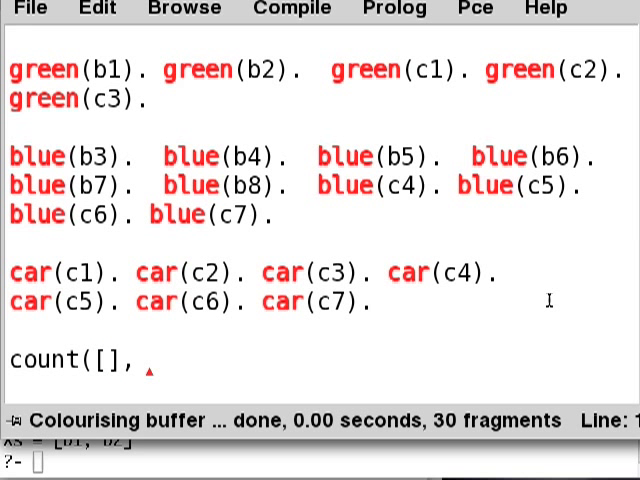
text(N))
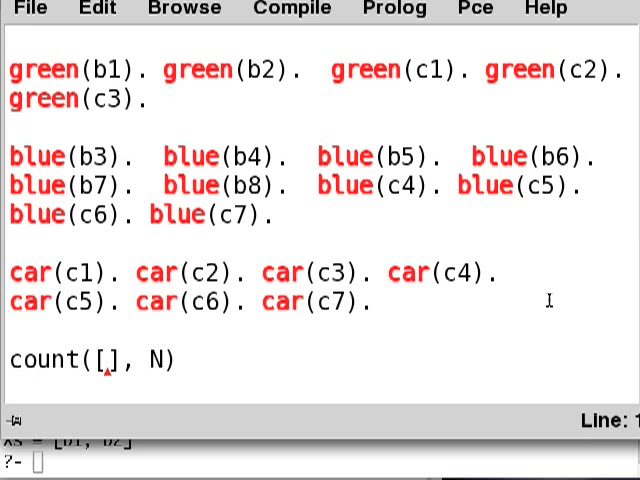
key(BackSpace)
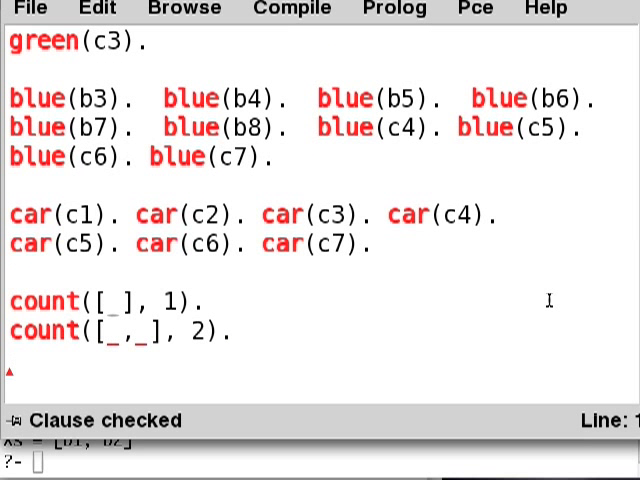
- Add count facts for three- and four-element lists
text(count([)
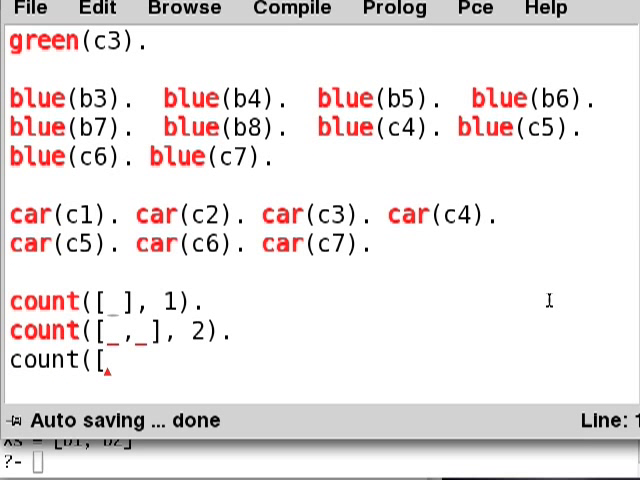
text(,3,)
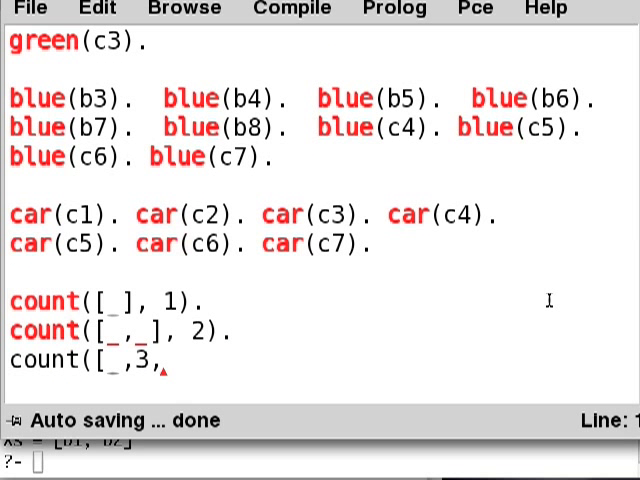
text(_,e)
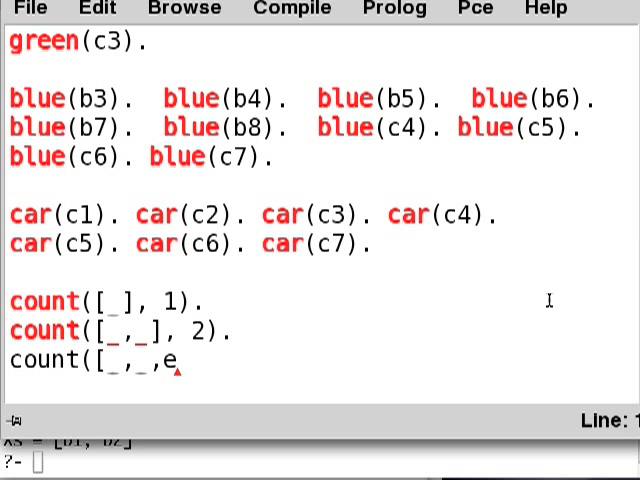
text(_], 3).)
text(cou)
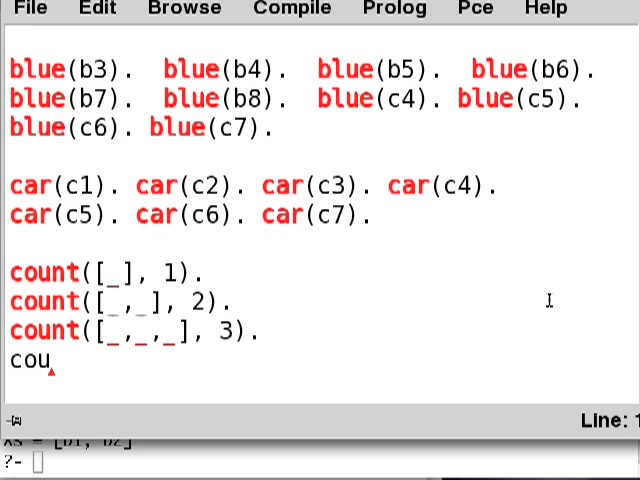
text(nt([)
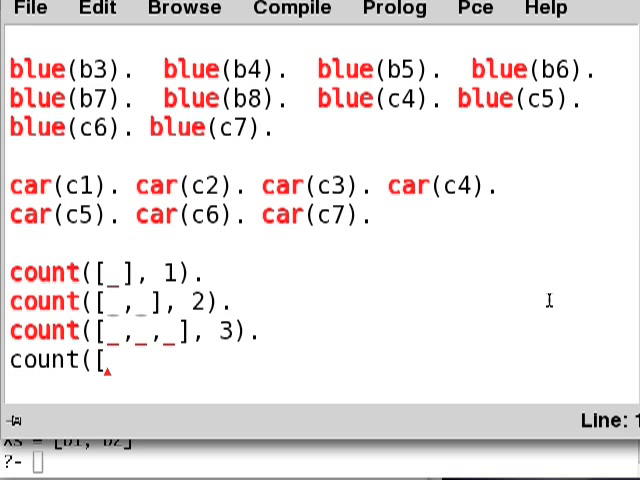
text(_,_,_,_], 4).)
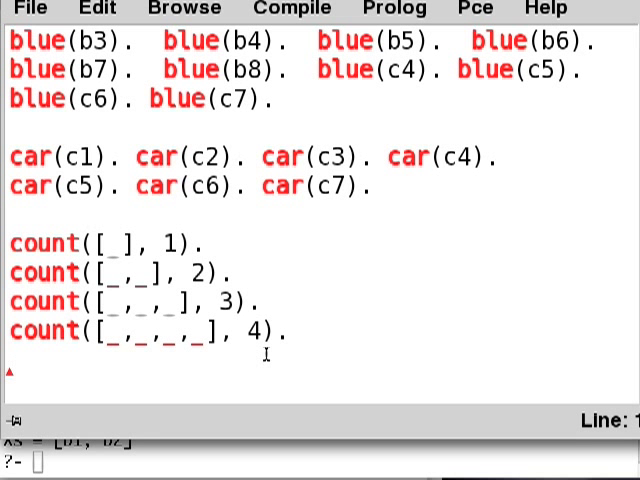
- Add count facts for five- and six-element lists, then compile alex.pl
text(count()
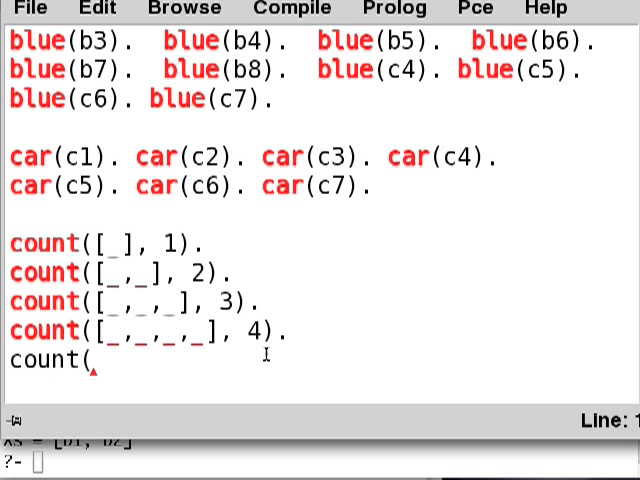
text([_,_,_,_,_)
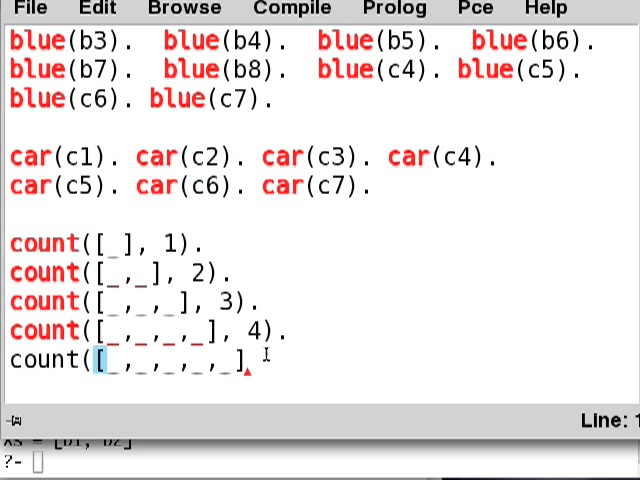
text(,5).)
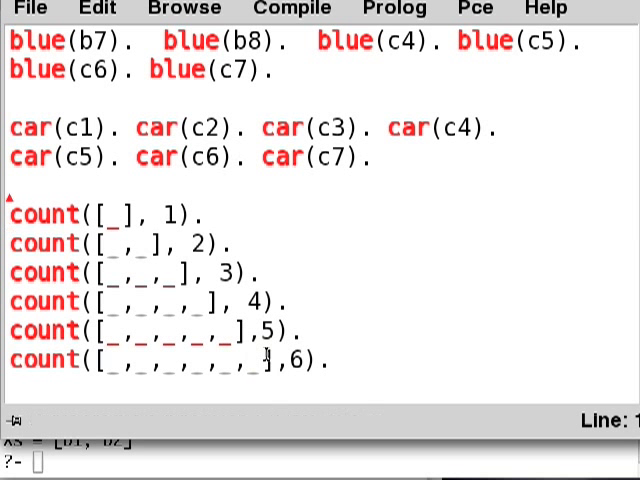
click(290, 9)
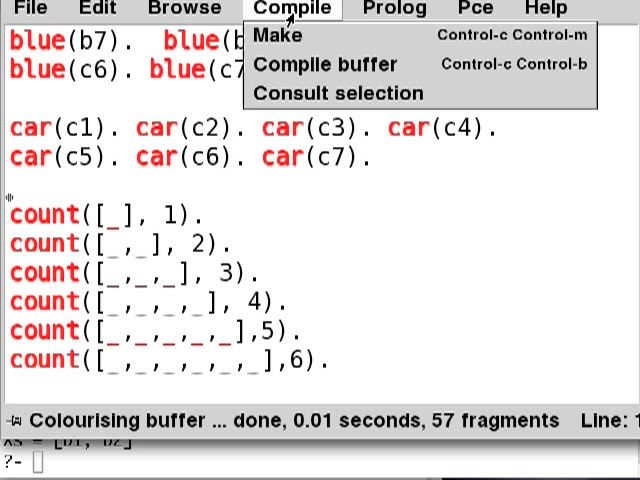
click(318, 64)
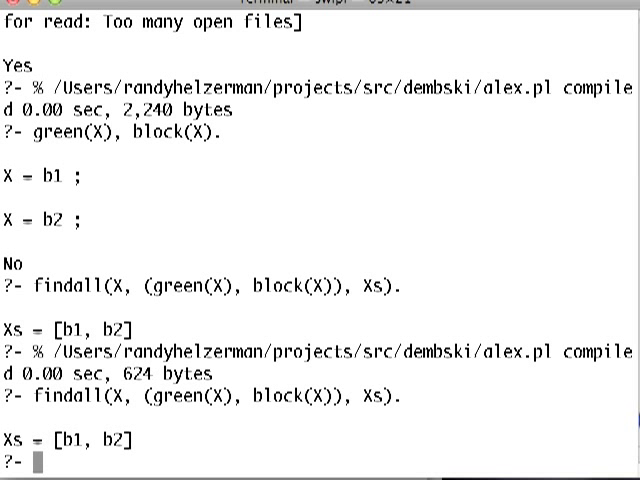
- Rerun findall(X, (green(X), block(X)), Xs) and start appending count(Xs to it
text(findall(X, (green(X), block(X)), Xs).)
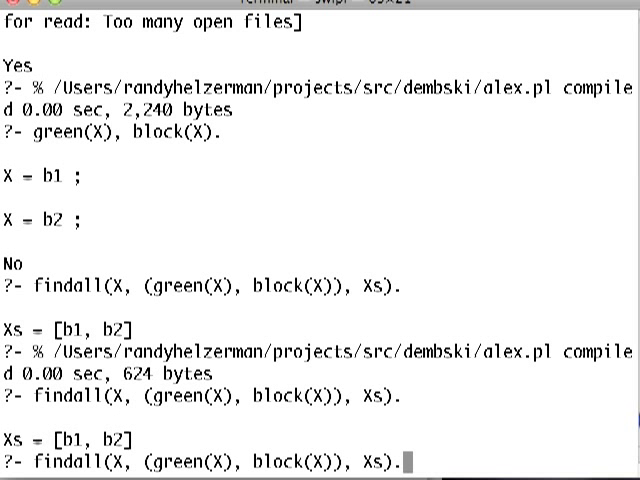
text(, count()
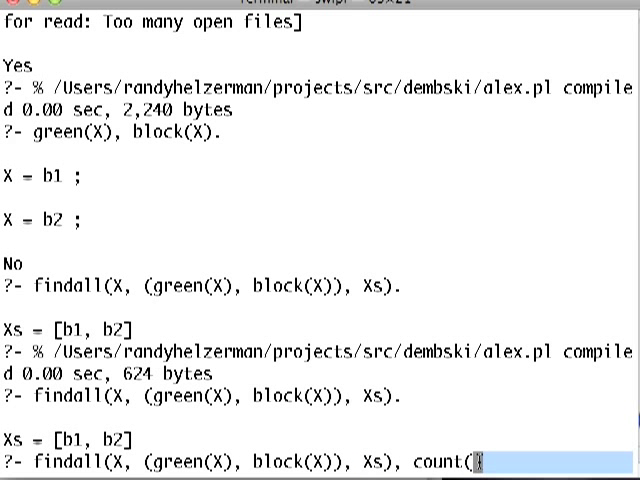
text(Xs)
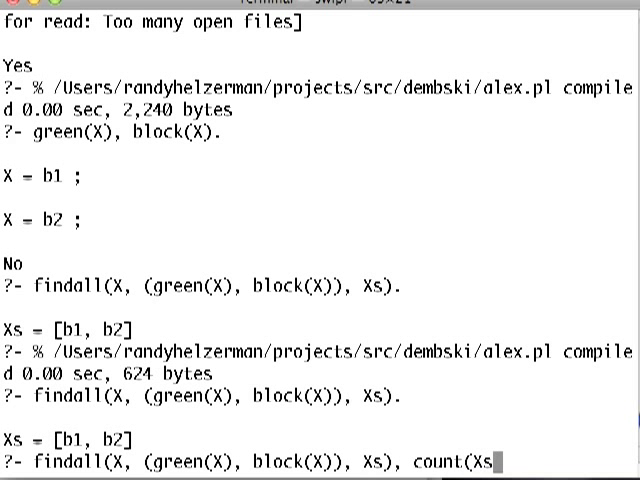